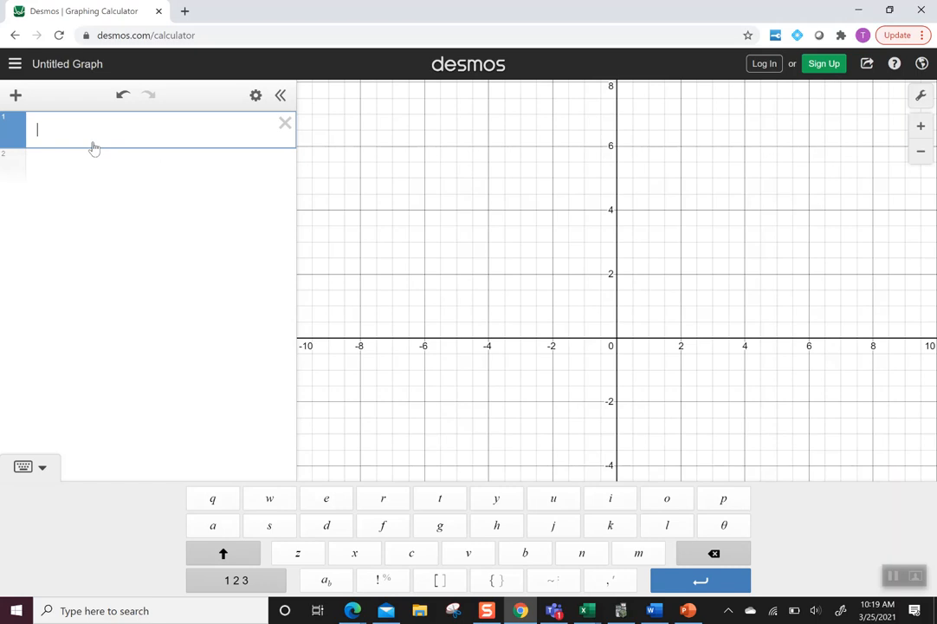
# - Enter 5000(1 + .04/12)^12, evaluating to 5203.7077146
pyautogui.write('5')
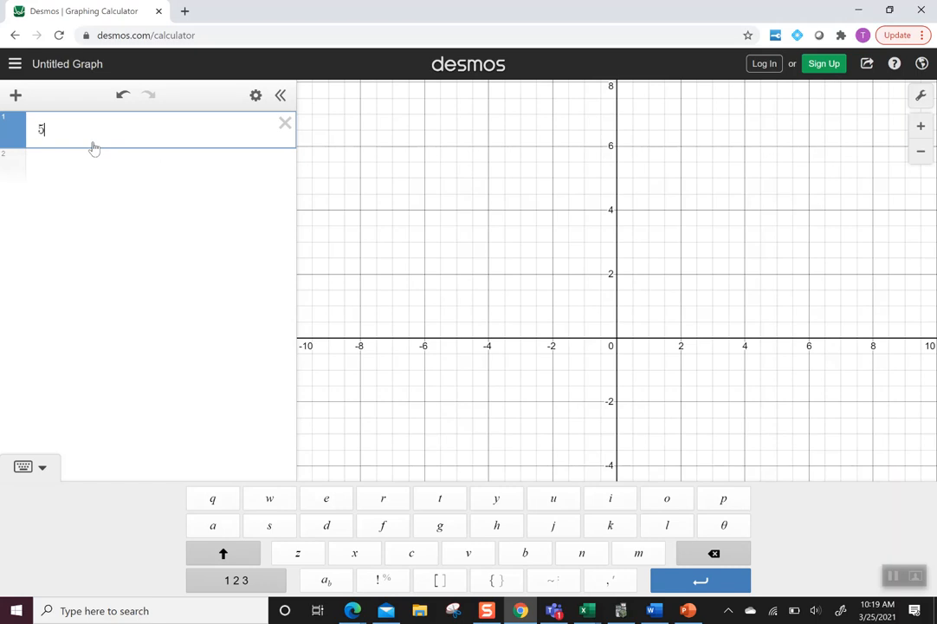
pyautogui.write('000(')
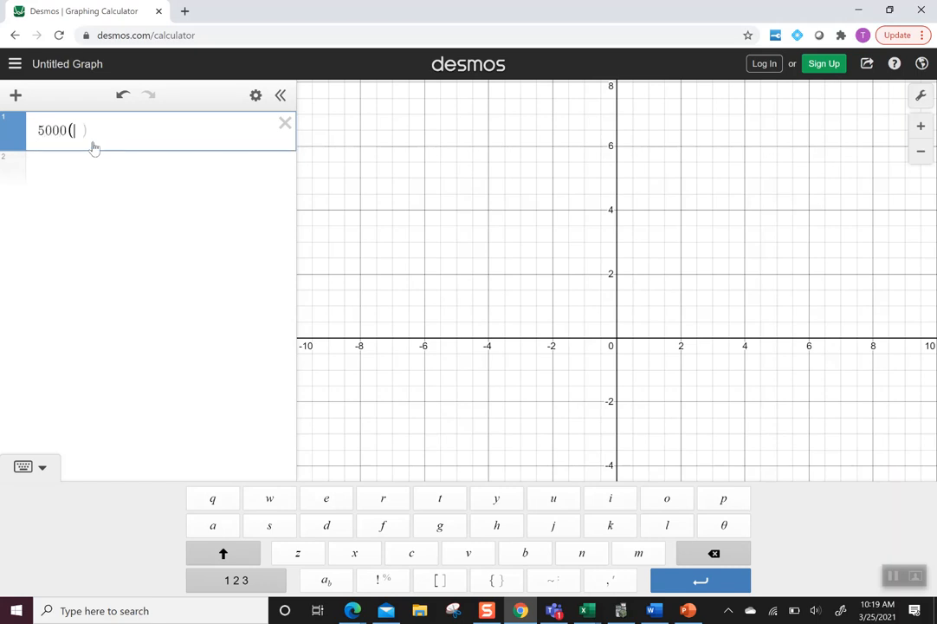
pyautogui.write('1 +')
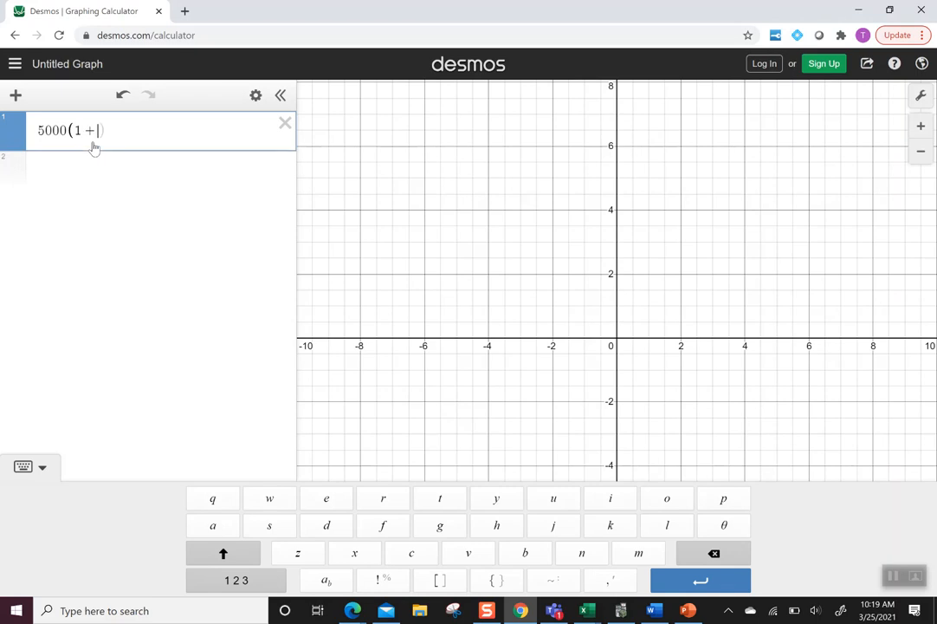
pyautogui.write('.04')
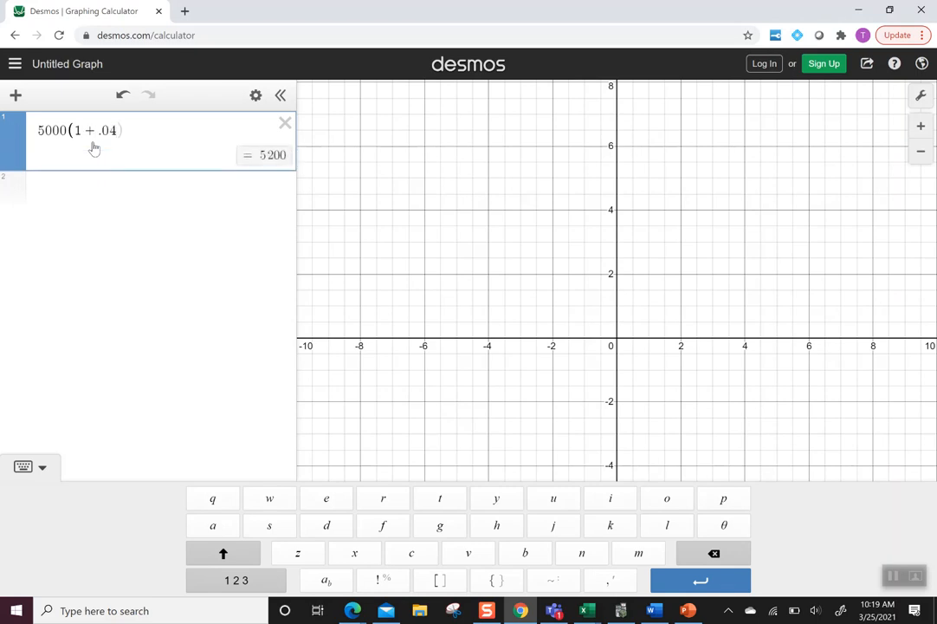
pyautogui.write('/12')
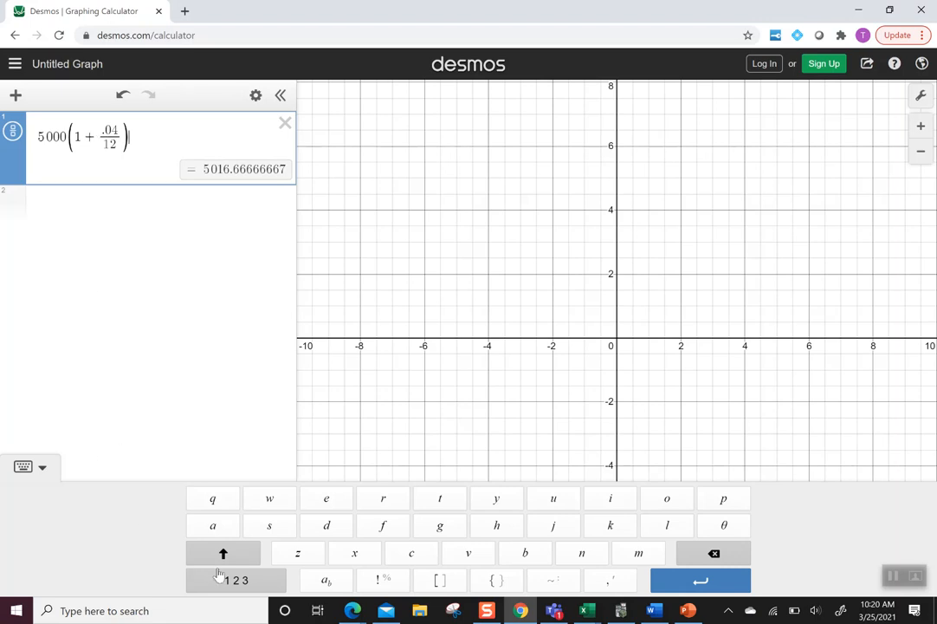
pyautogui.click(235, 581)
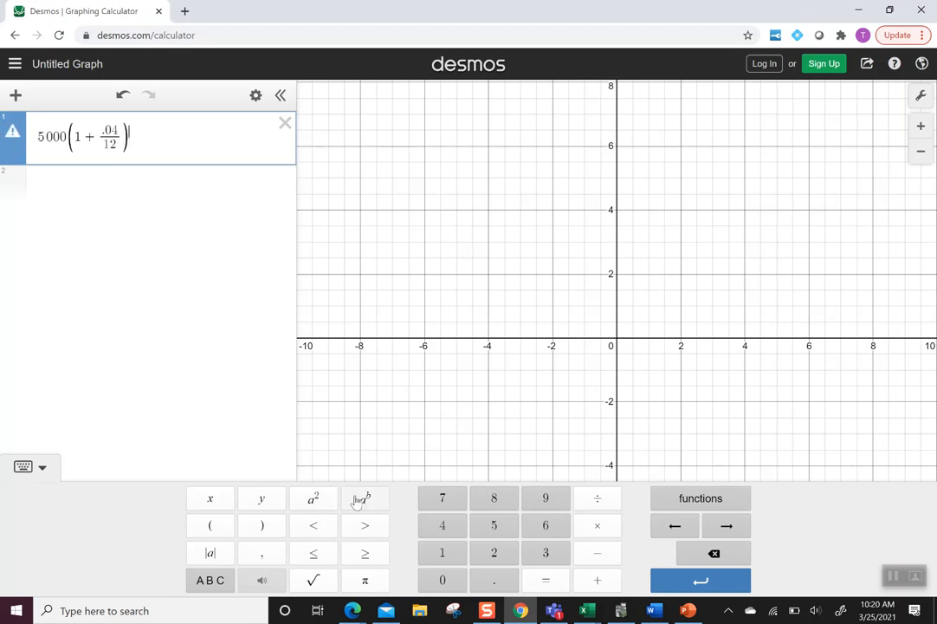
pyautogui.write('1')
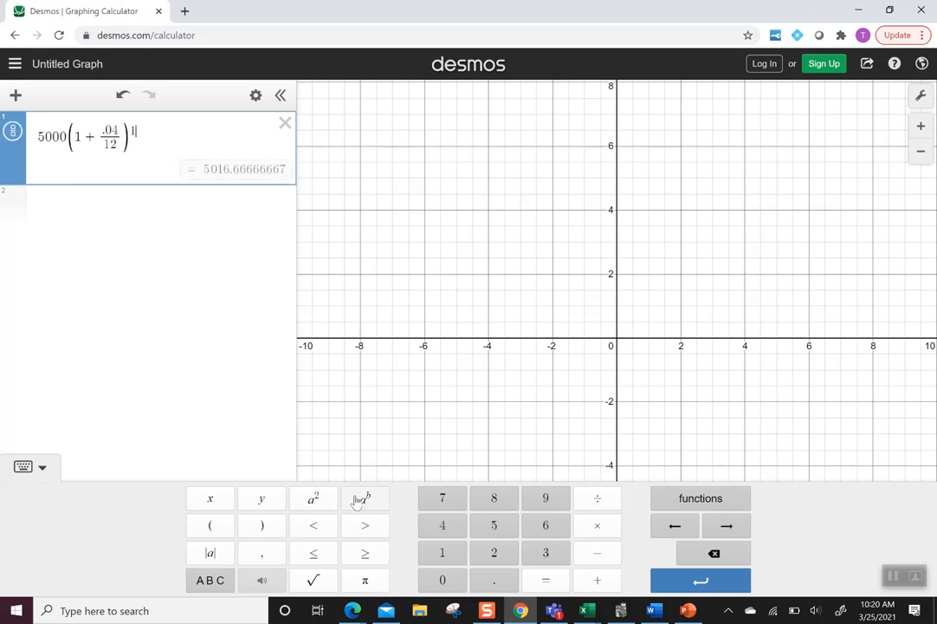
pyautogui.write('12')
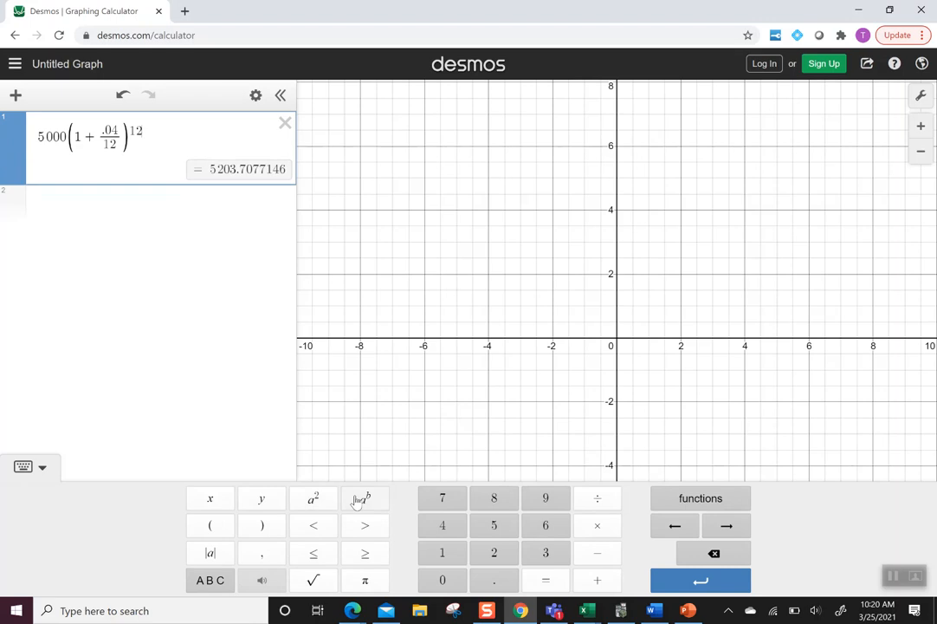
# - Regroup the exponent as (12·5) so the expression evaluates to 6104.98296971
pyautogui.write('.')
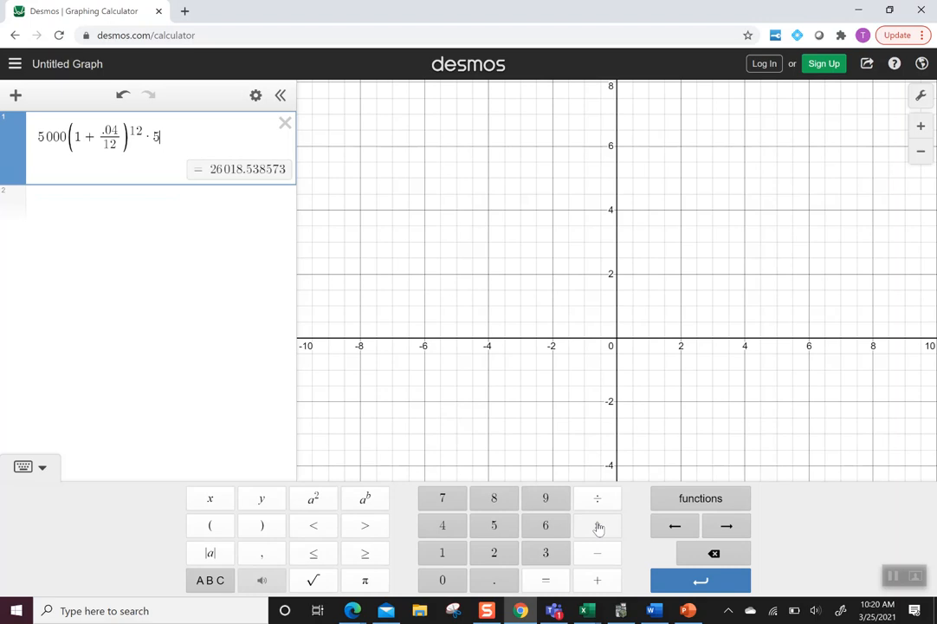
pyautogui.press('Backspace')
pyautogui.write('(')
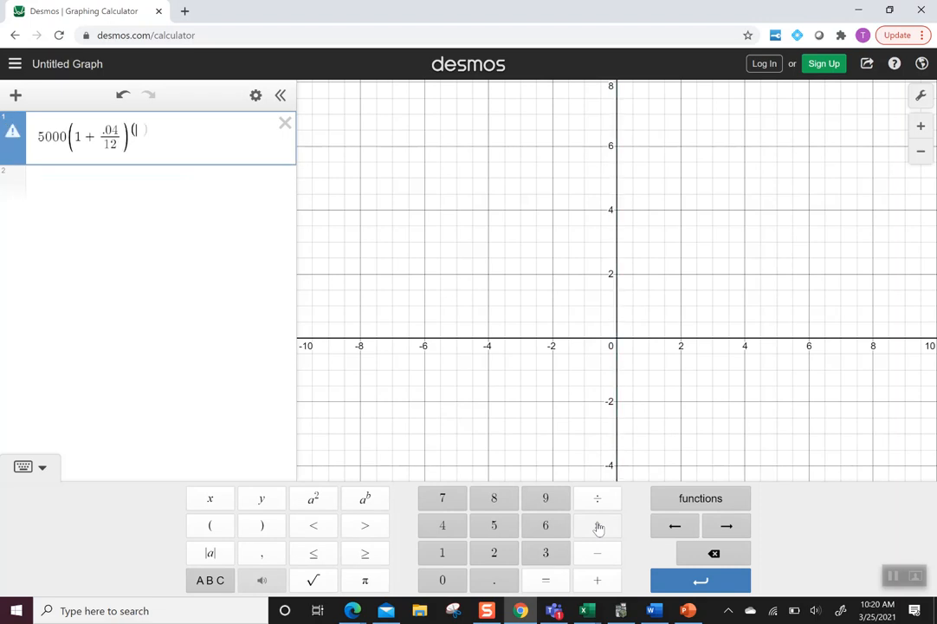
pyautogui.write('12')
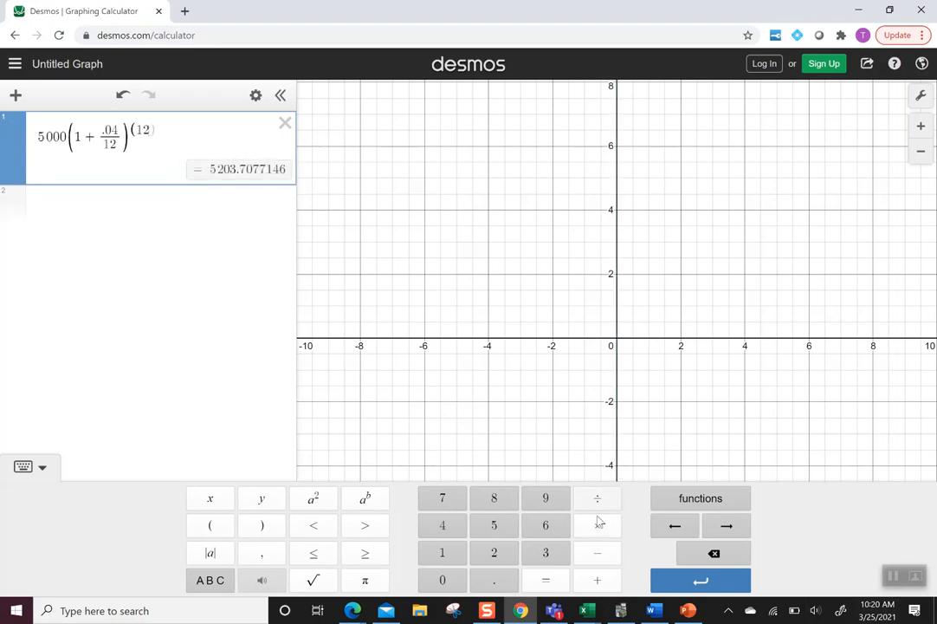
pyautogui.click(494, 527)
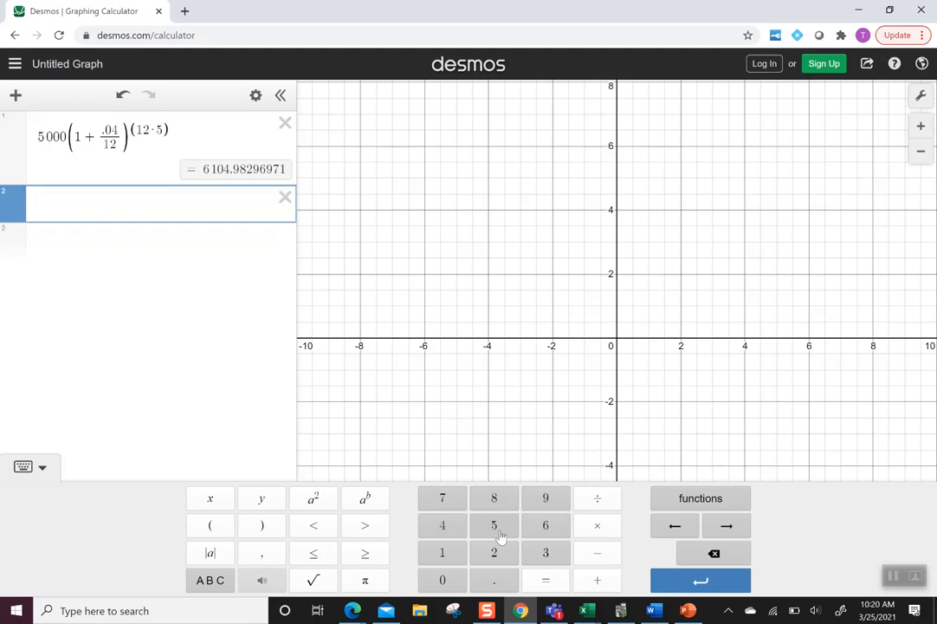
# - Enter 5000(1 + .04/12)^60 as expression 2, also giving 6104.98296971
pyautogui.write('5000')
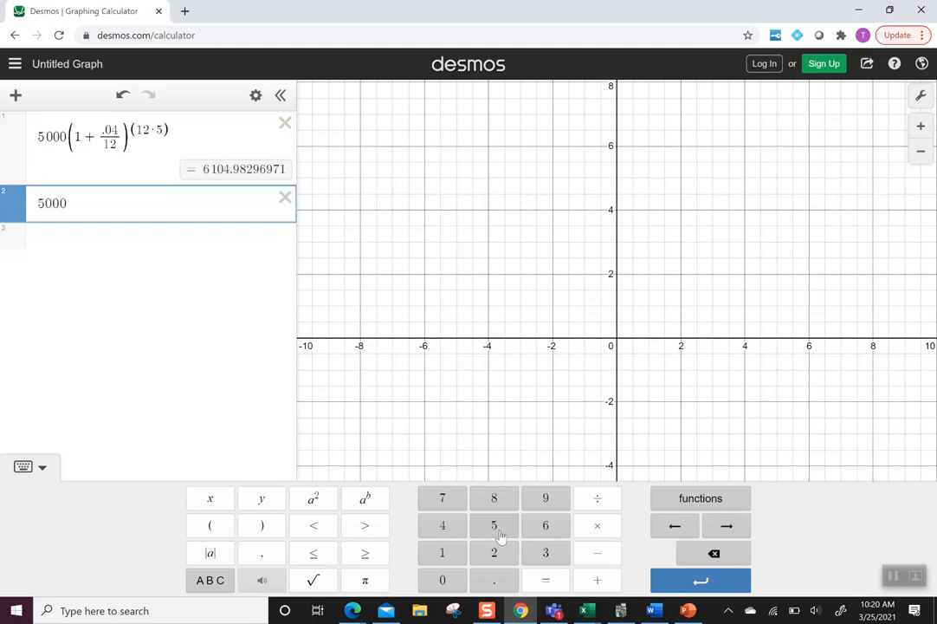
pyautogui.write('(1+')
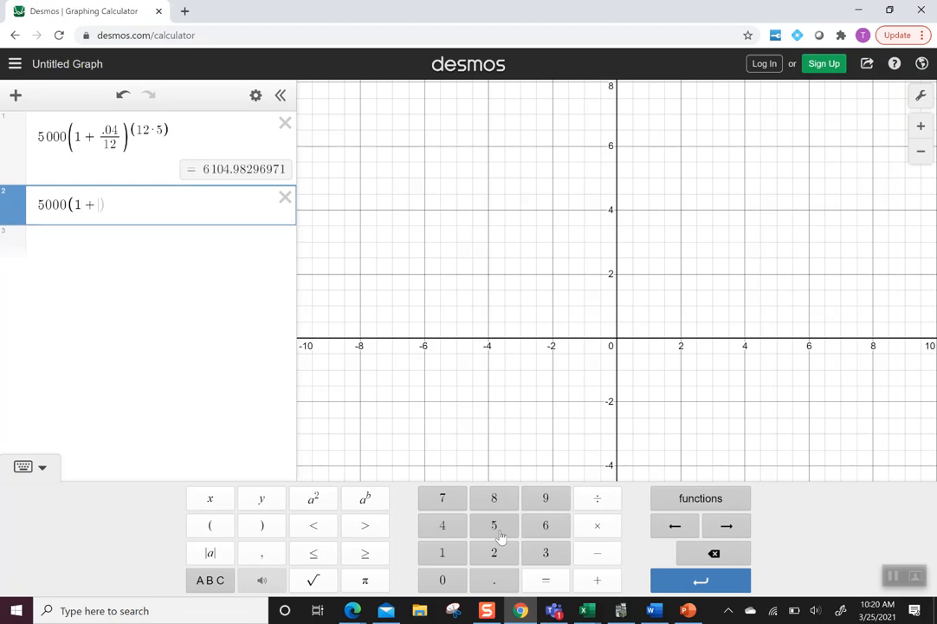
pyautogui.write('.04/12')
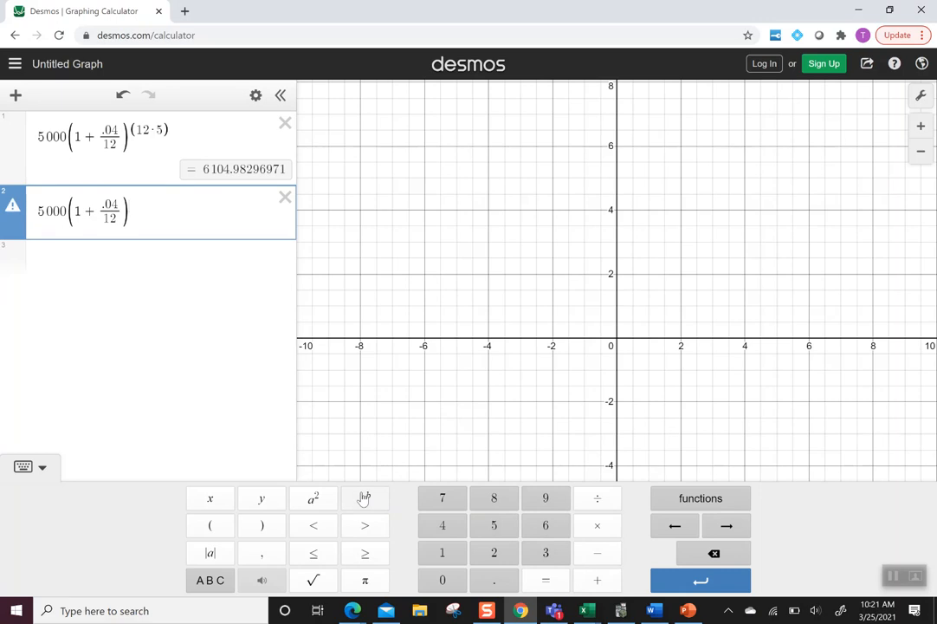
pyautogui.write('60')
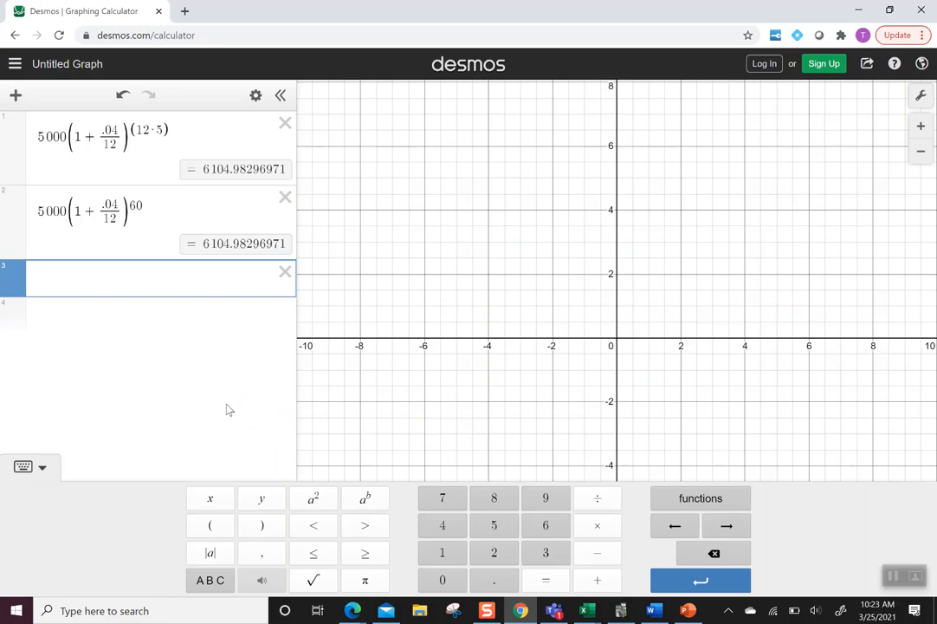
# - Enter 10000/(1 + .06/2)^(2·4) as expression 3, giving 7894.09234314
pyautogui.write('1000')
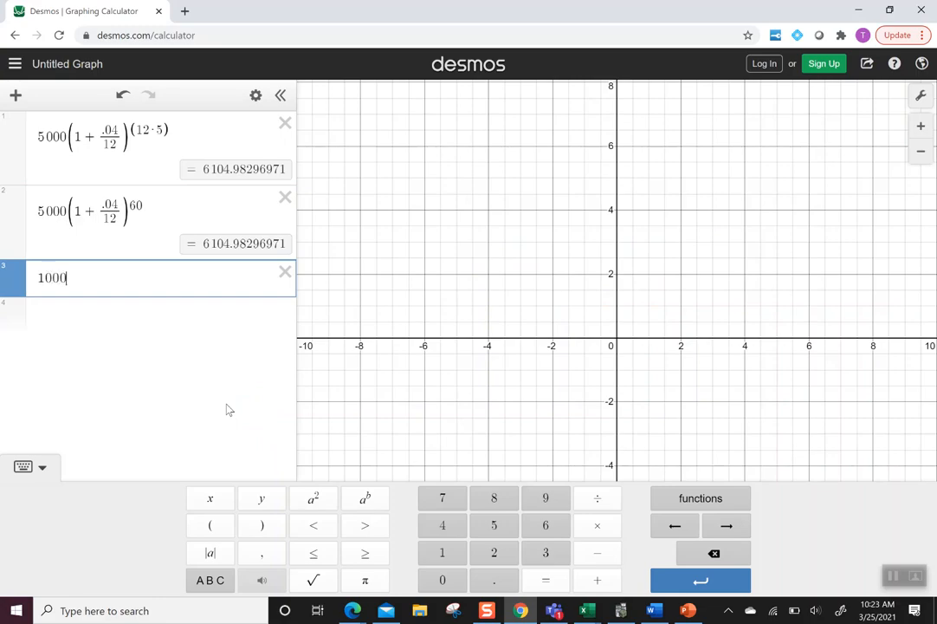
pyautogui.write('0')
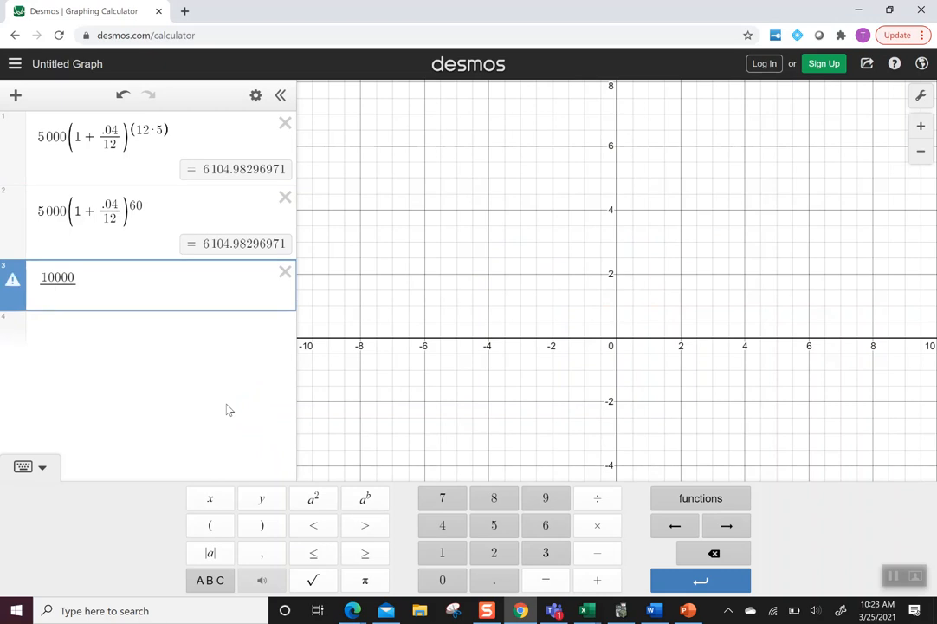
pyautogui.write('(1')
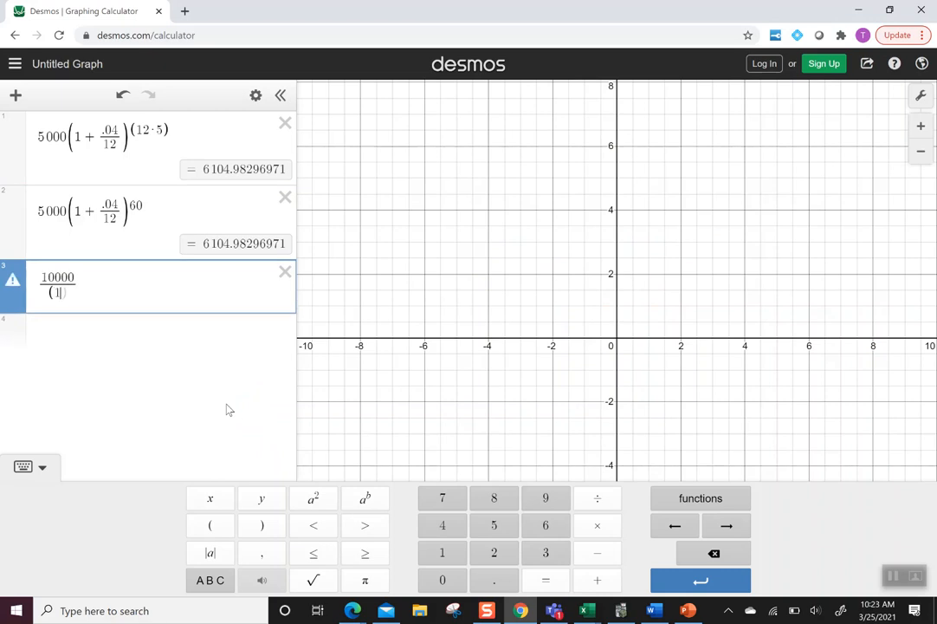
pyautogui.write('+.06/2)^(2·')
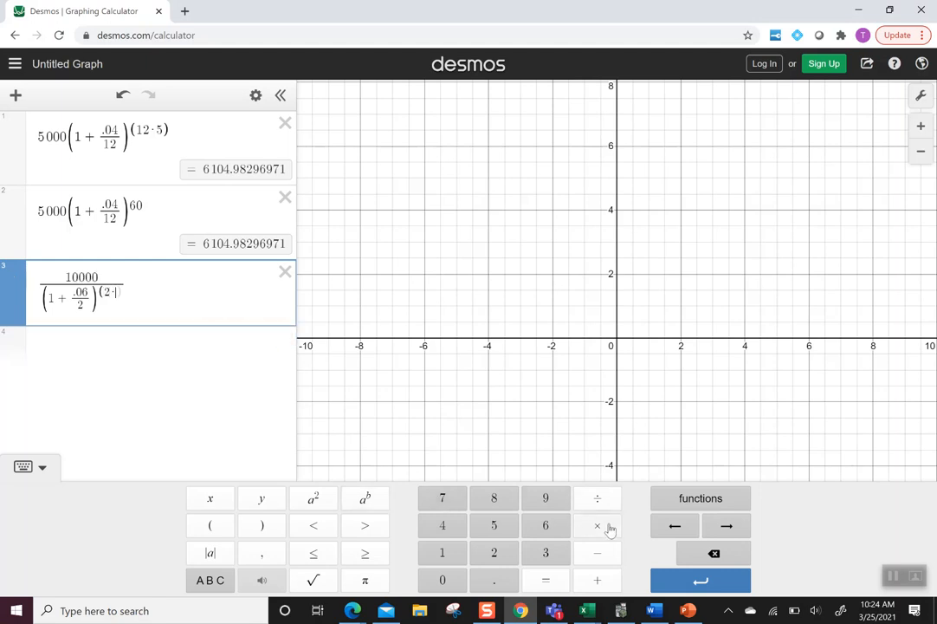
pyautogui.click(442, 524)
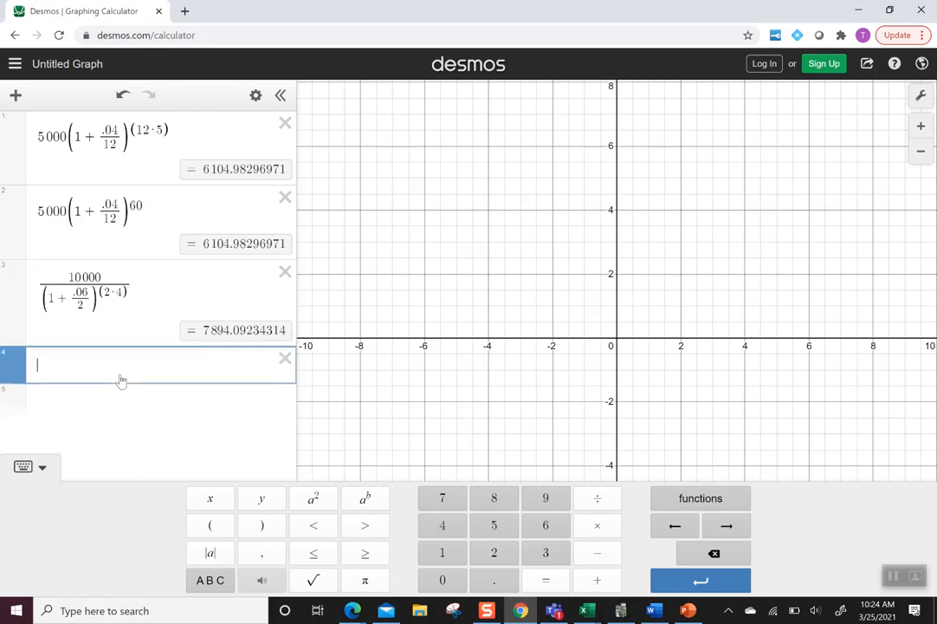
# - Enter 10000/(1 + .06/2)^8 as expression 4, giving 7894.09234314
pyautogui.write('1')
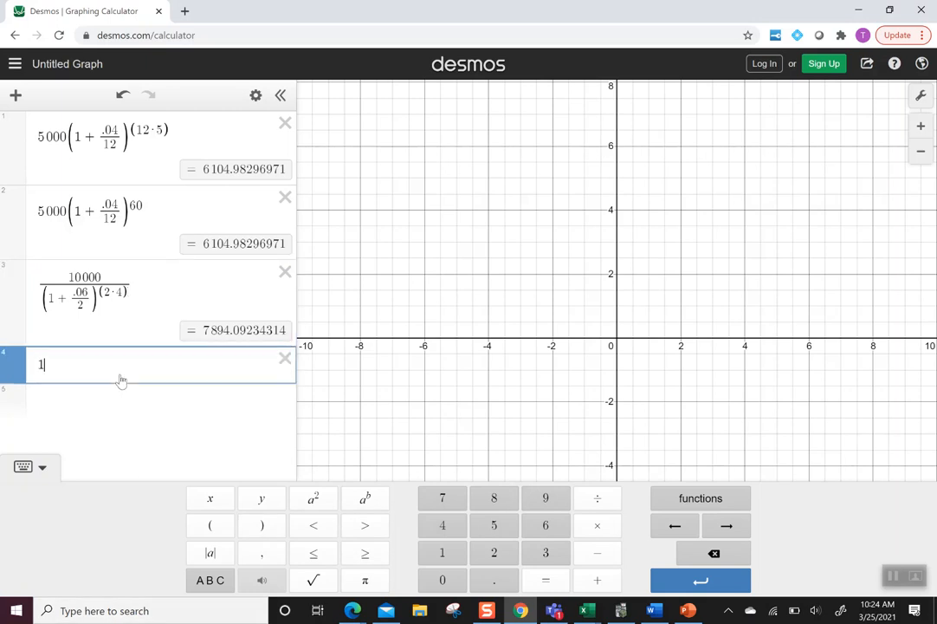
pyautogui.write('000')
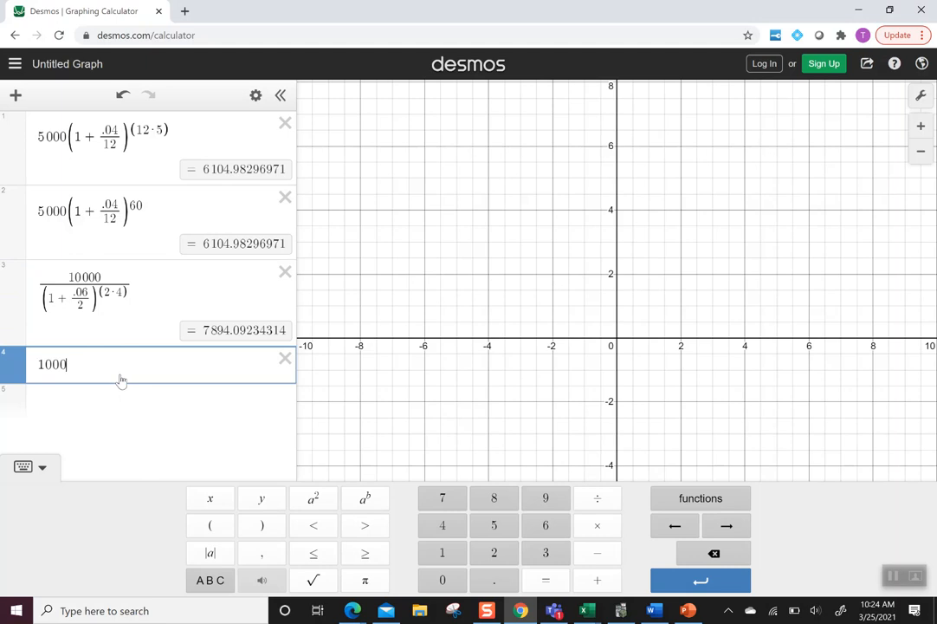
pyautogui.write('0/(1+.06/')
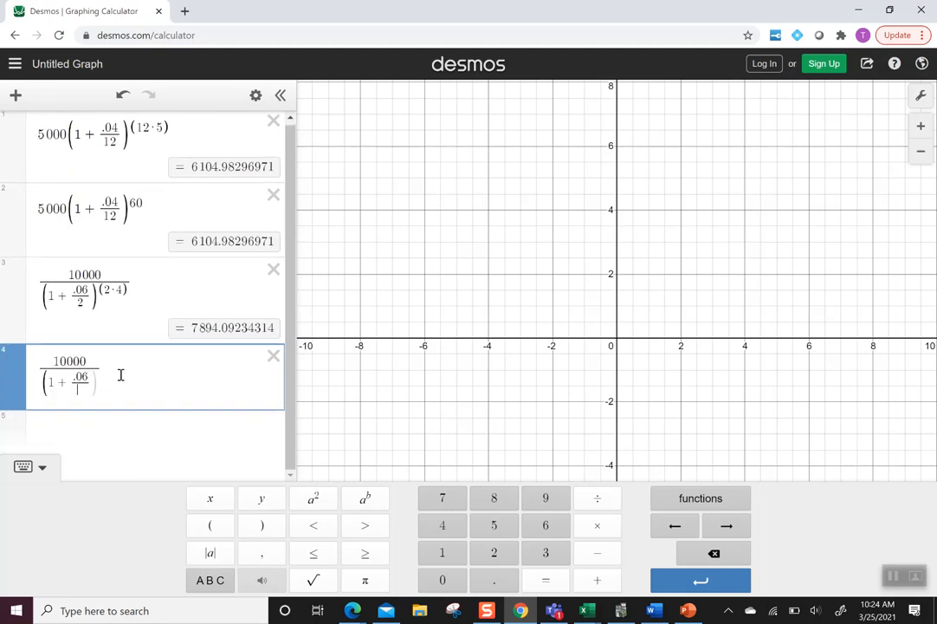
pyautogui.write('2')
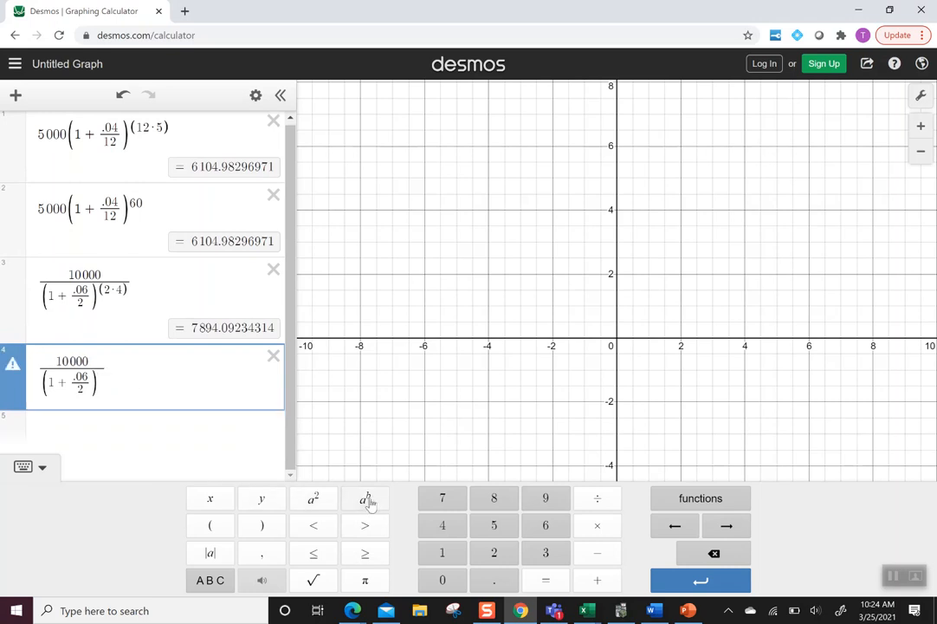
pyautogui.write('8')
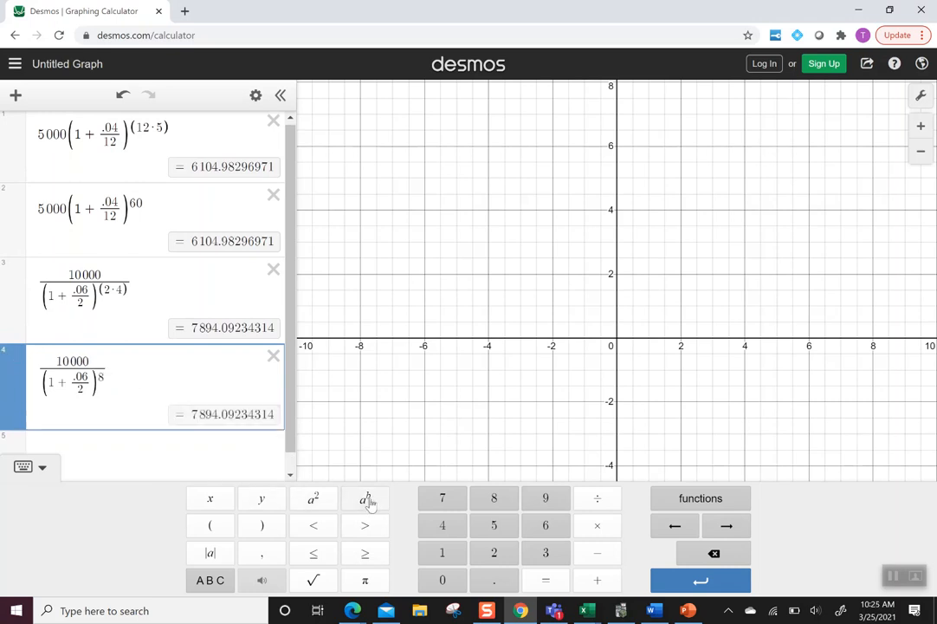